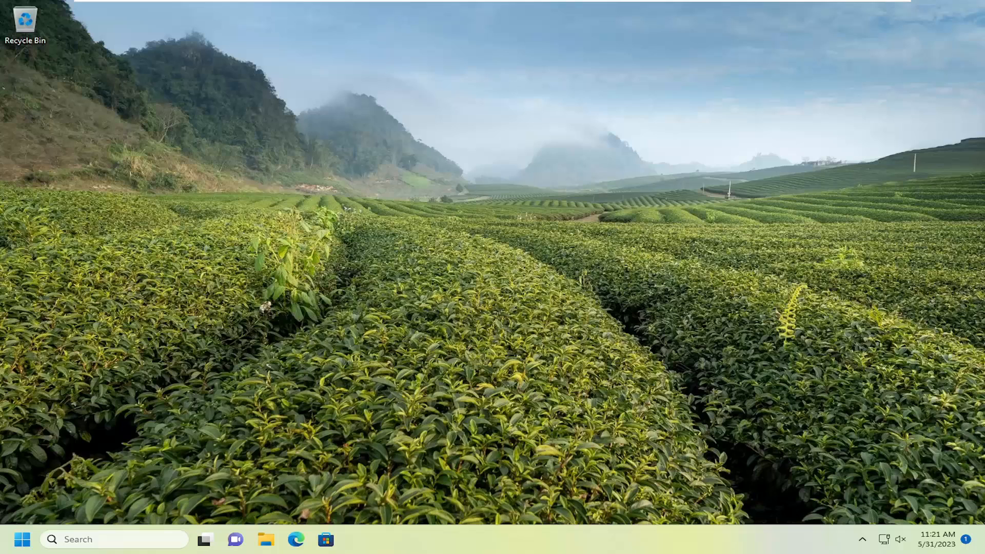
pyautogui.moveTo(38, 314)
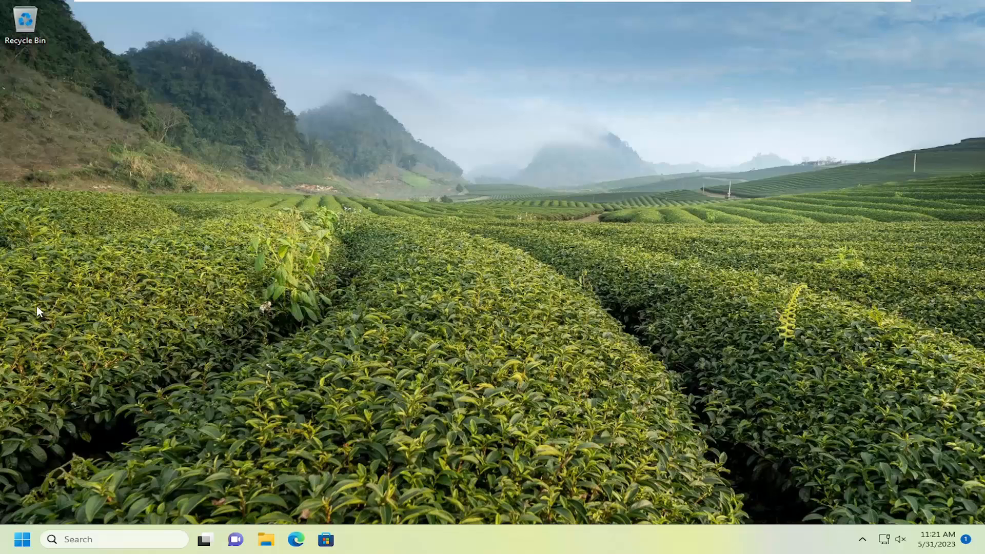
# Launch Registry Editor as administrator from Start search, approving the User Account Control prompt.
pyautogui.write('regedit')
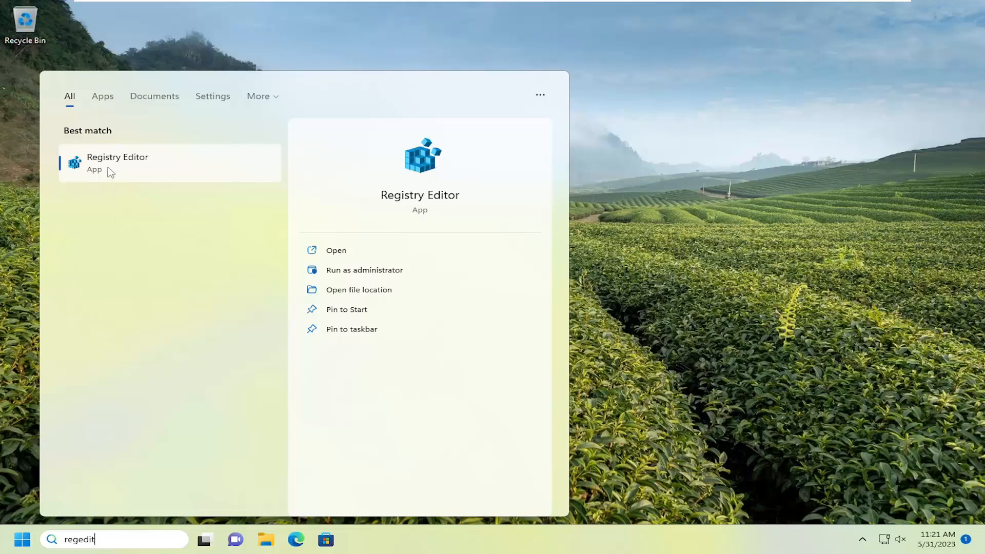
pyautogui.rightClick(117, 162)
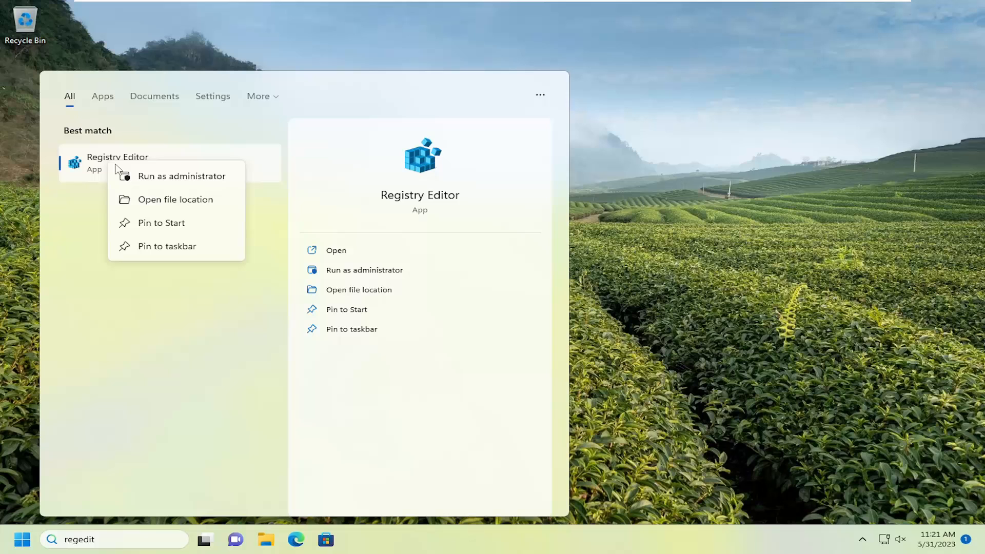
pyautogui.click(181, 176)
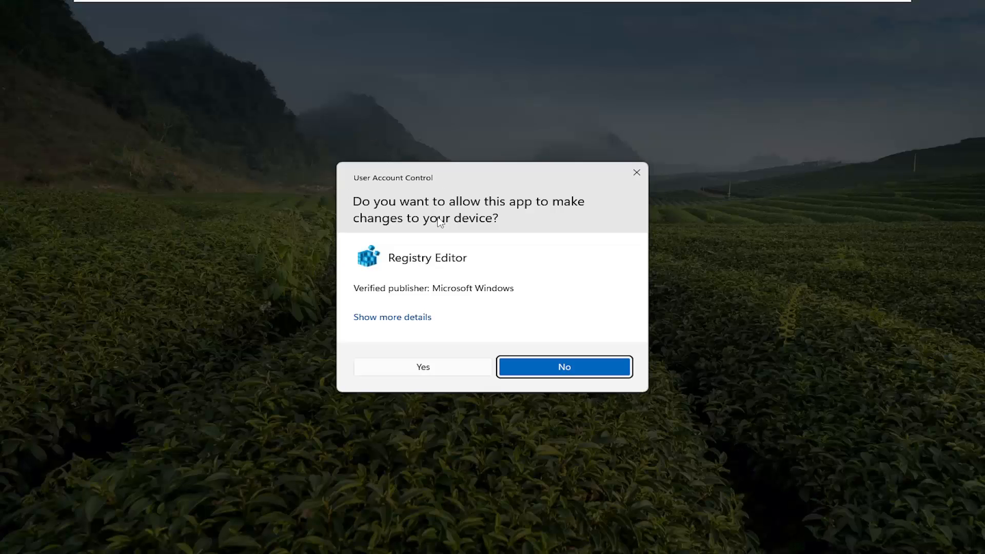
pyautogui.click(422, 367)
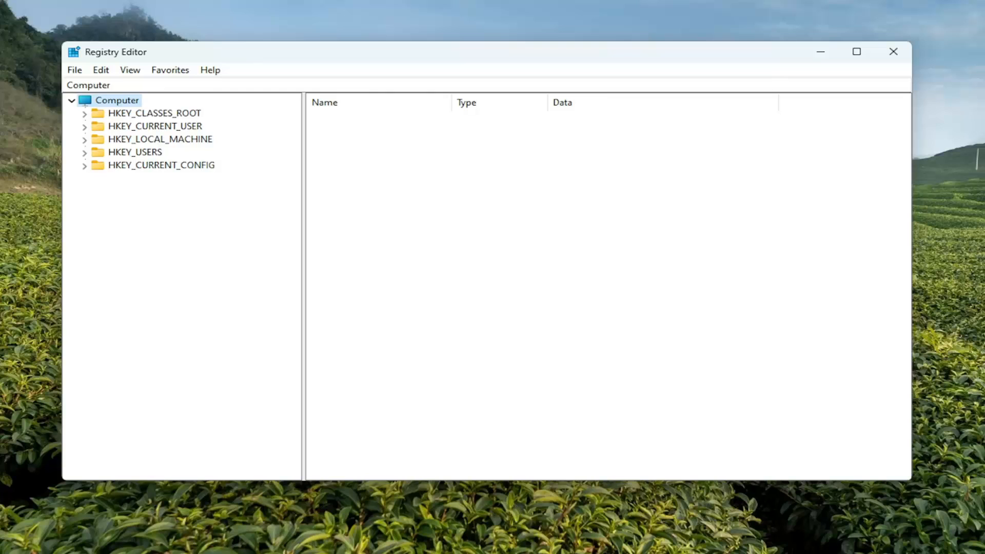
pyautogui.moveTo(78, 75)
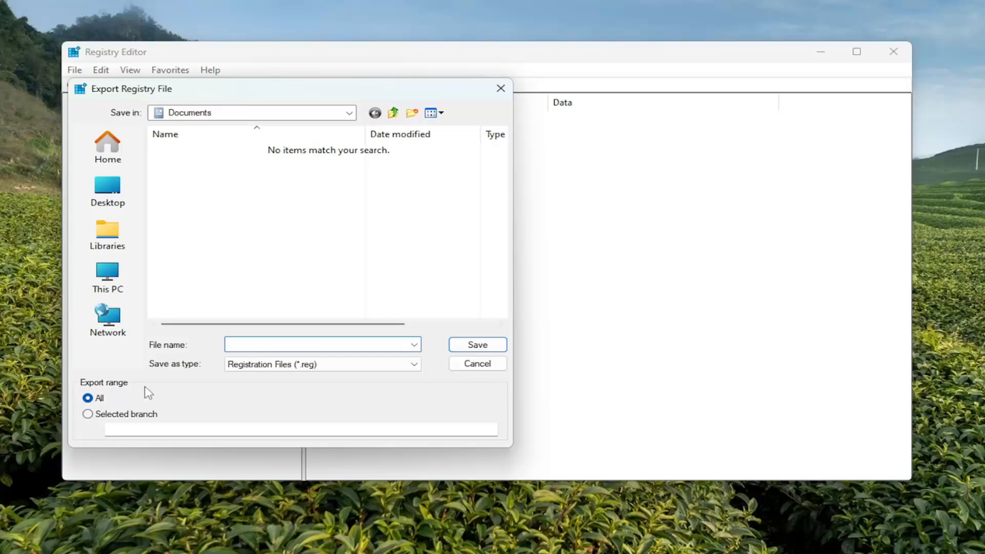
pyautogui.moveTo(215, 354)
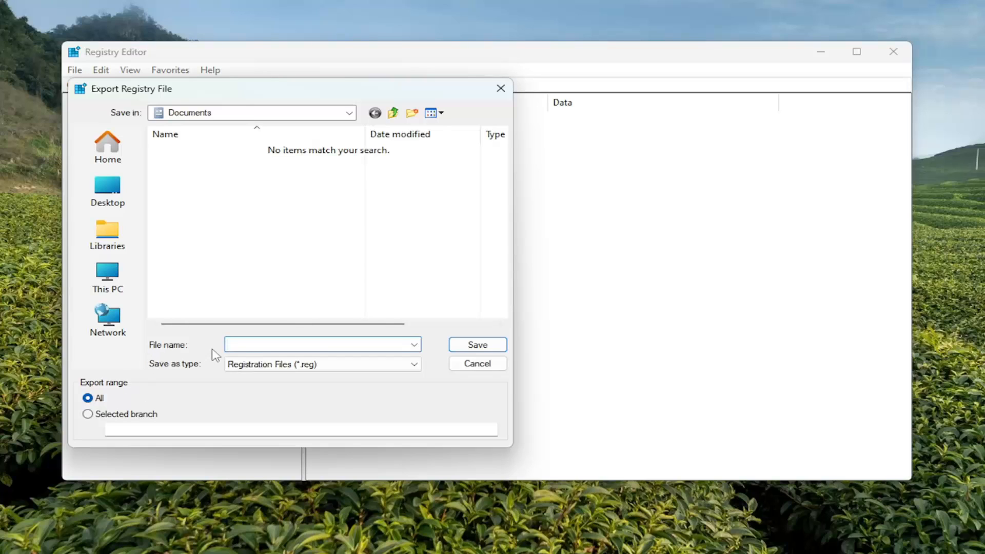
pyautogui.moveTo(121, 383)
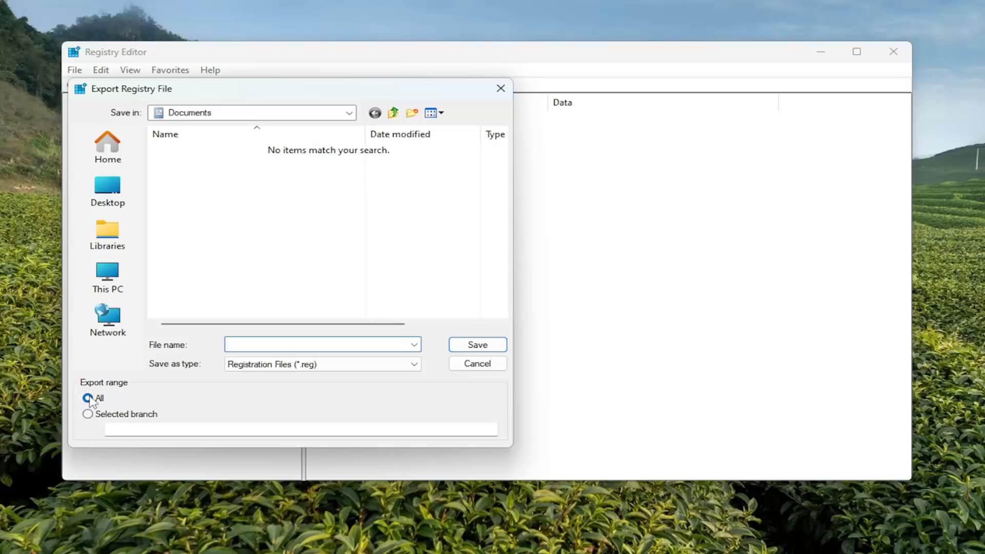
pyautogui.moveTo(107, 318)
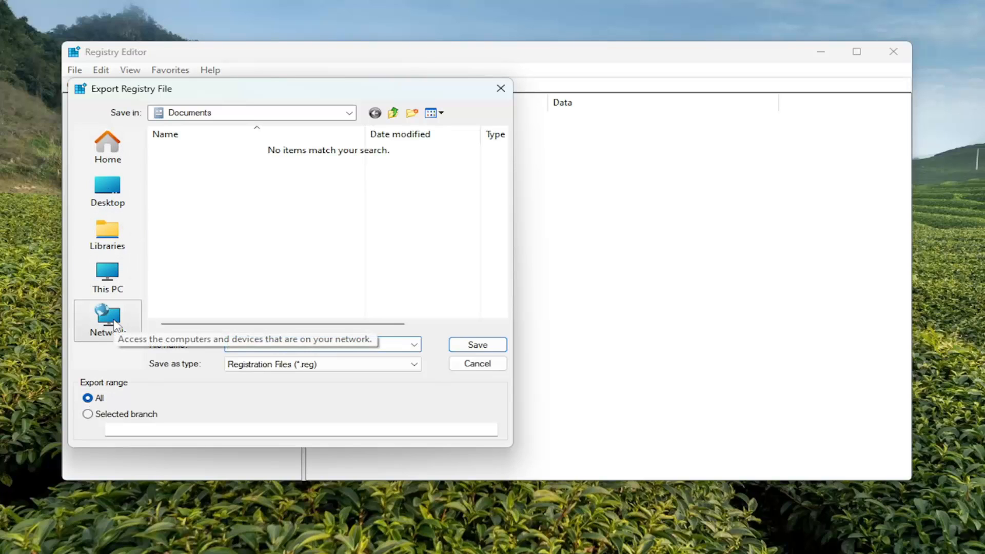
pyautogui.moveTo(470, 376)
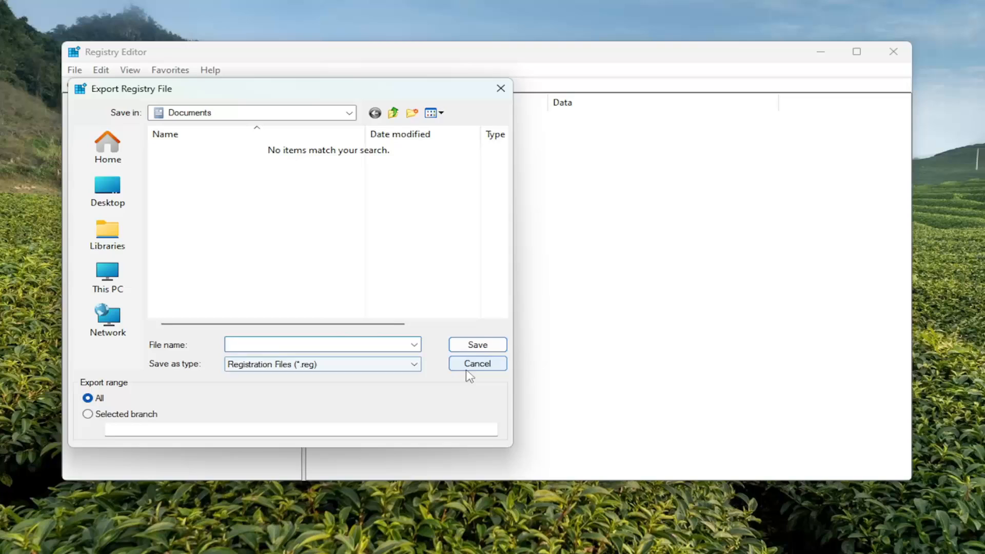
pyautogui.click(477, 363)
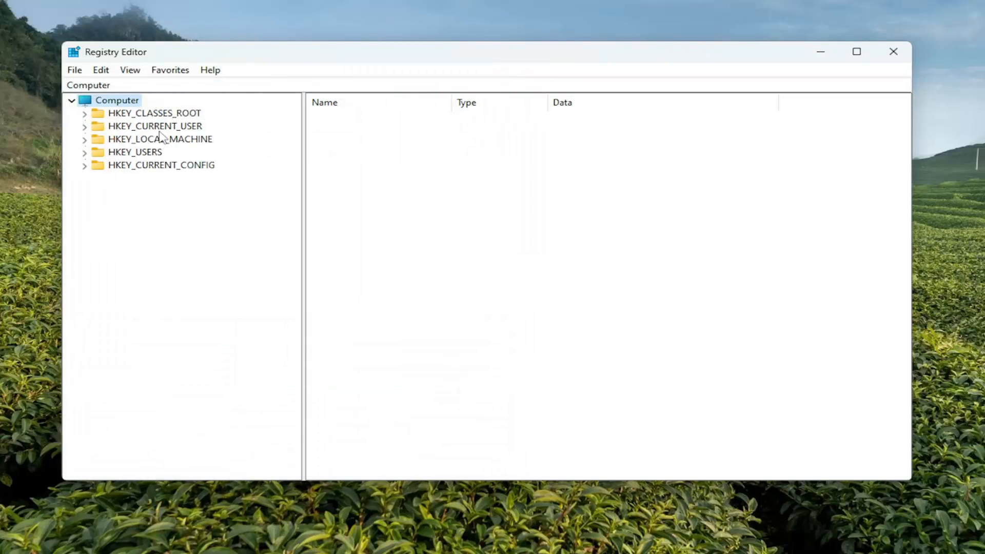
pyautogui.click(74, 70)
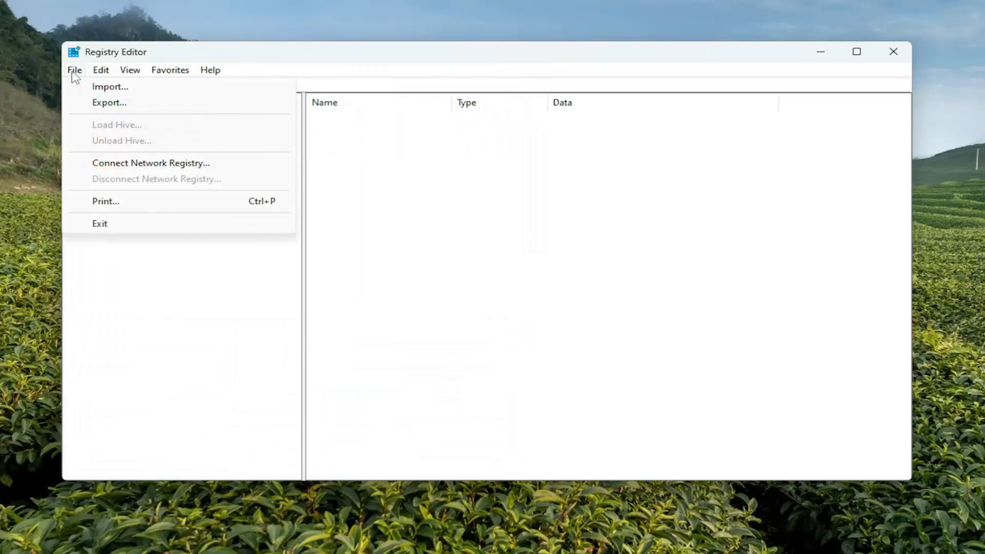
pyautogui.click(109, 87)
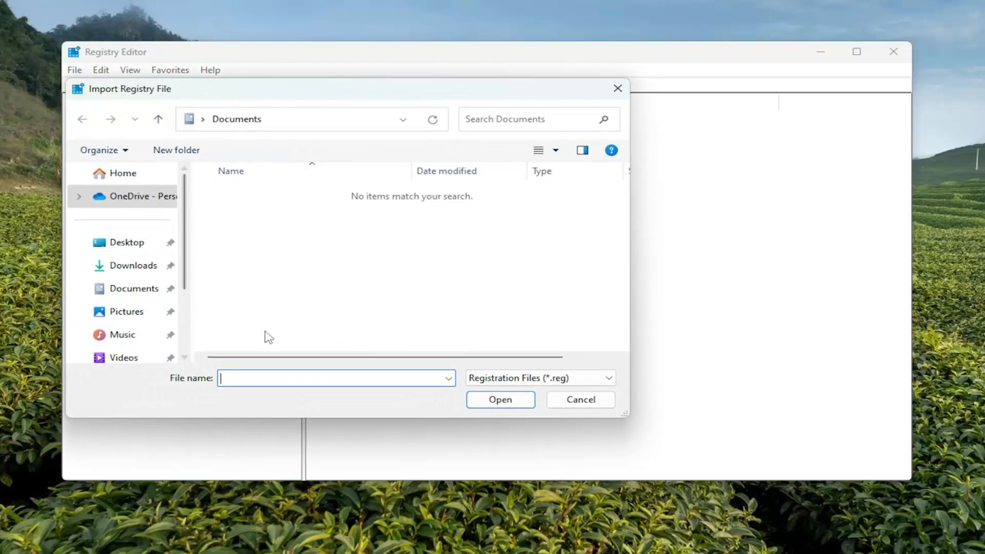
pyautogui.moveTo(585, 420)
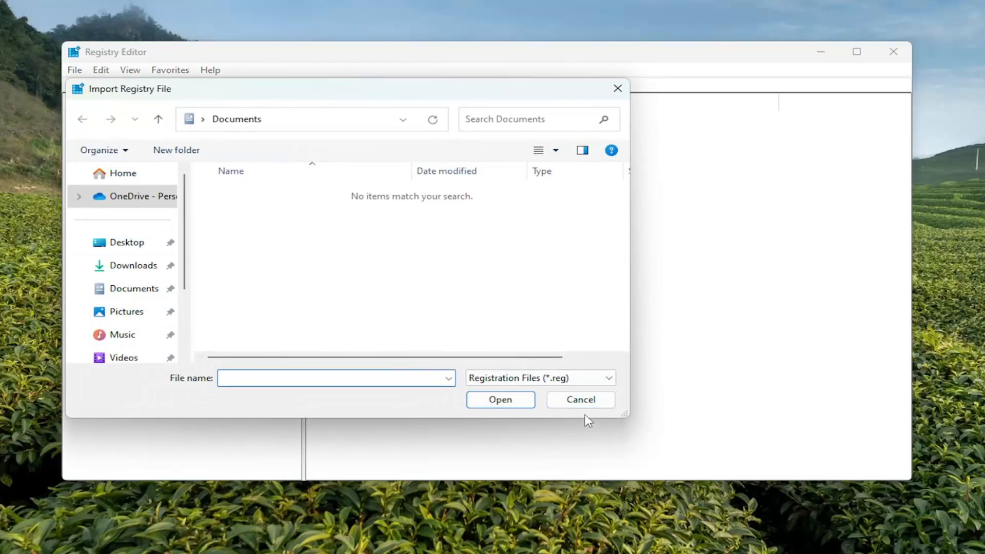
pyautogui.click(579, 399)
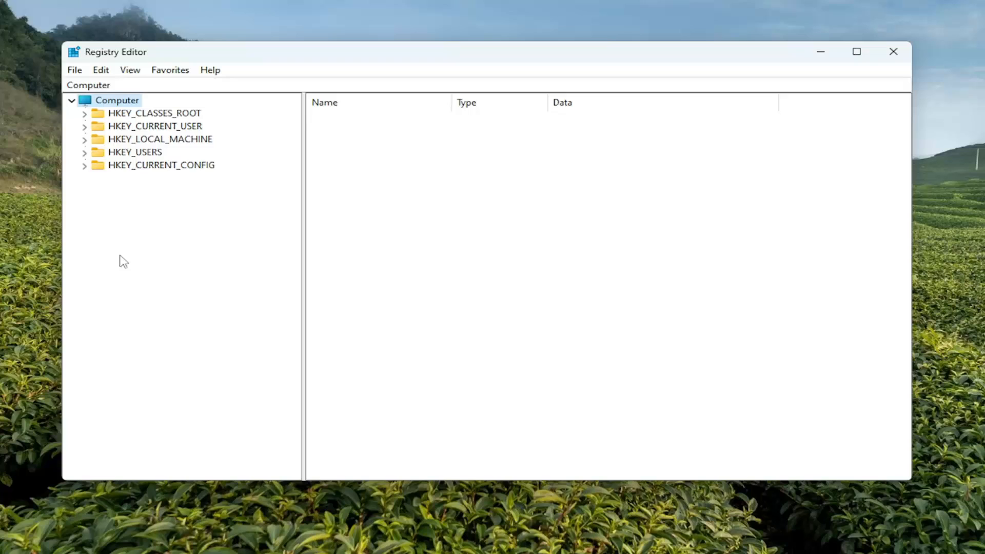
pyautogui.moveTo(184, 172)
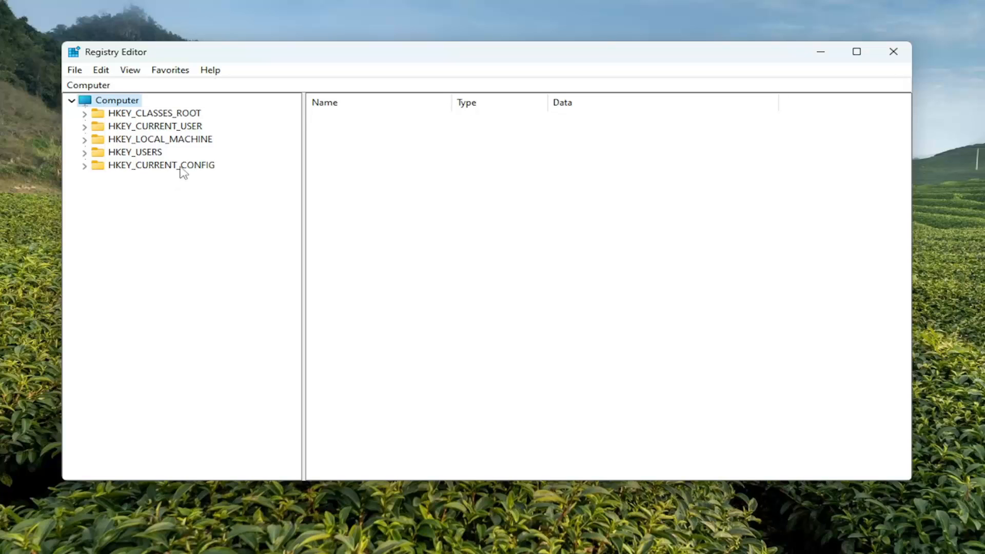
# Go to HKEY_LOCAL_MACHINE\...\Policies\System and open legalnoticecaption for editing.
pyautogui.click(160, 139)
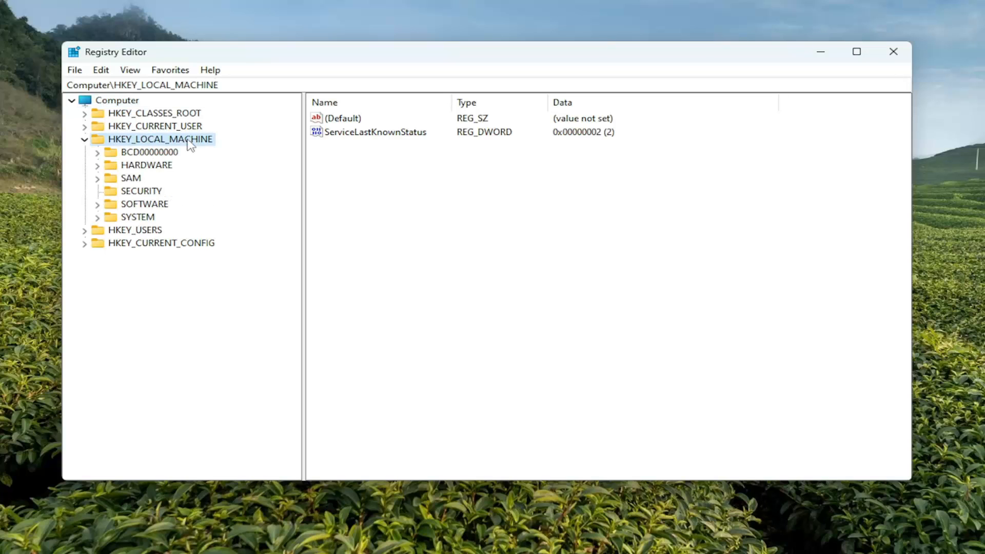
pyautogui.moveTo(128, 207)
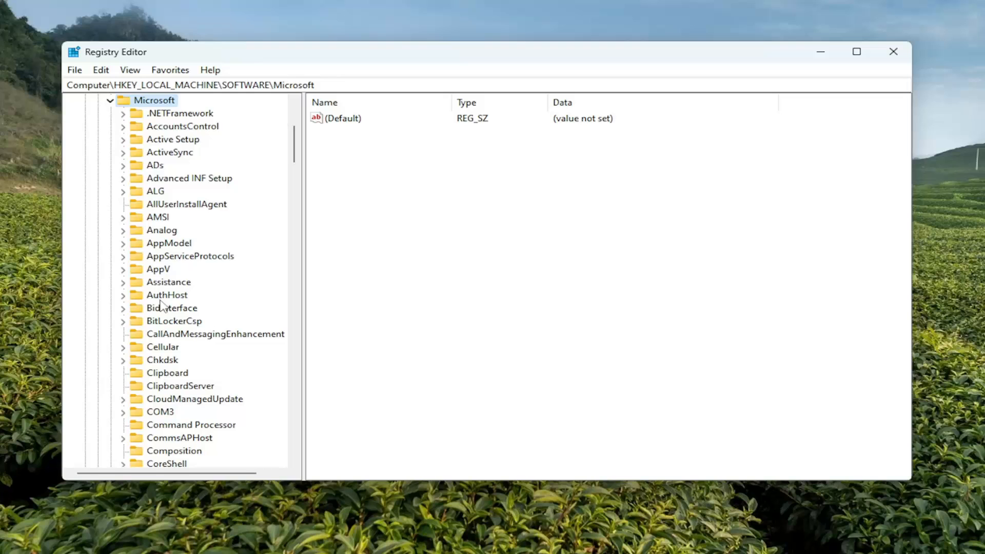
pyautogui.scroll(-3)
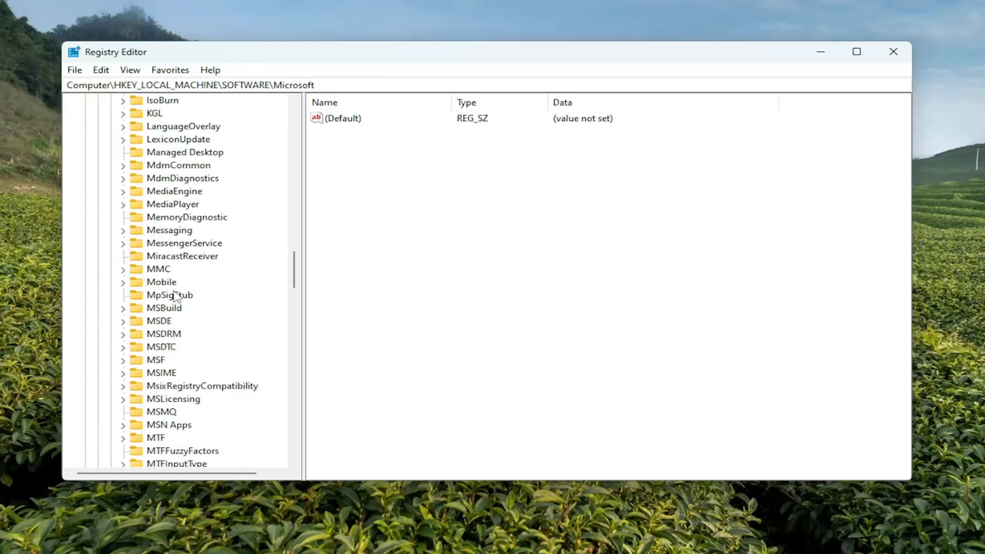
pyautogui.scroll(-3)
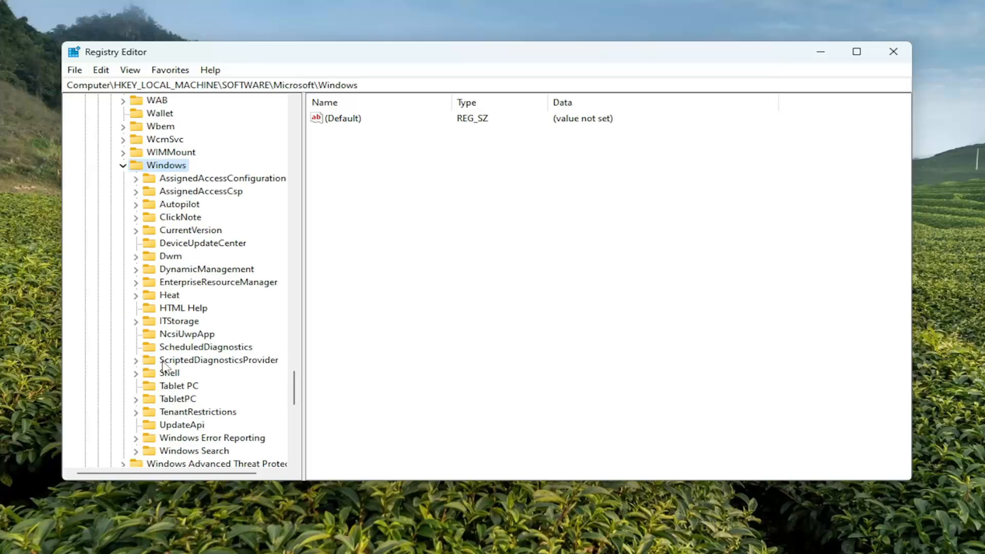
pyautogui.moveTo(184, 237)
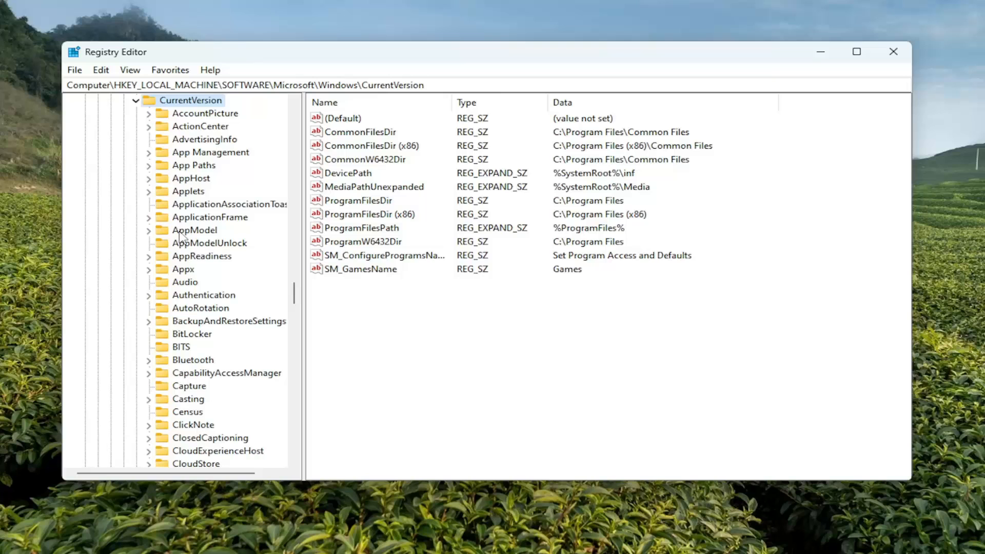
pyautogui.scroll(-3)
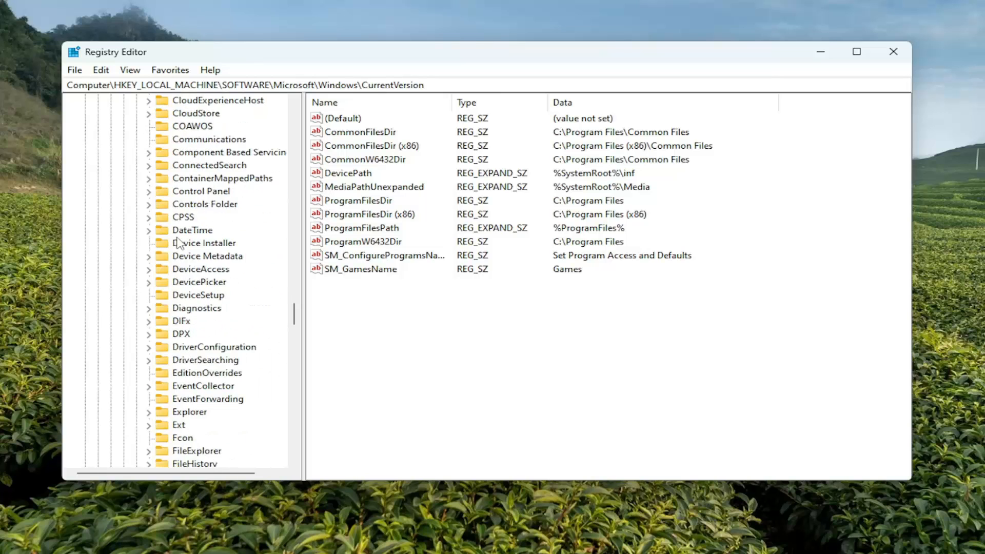
pyautogui.scroll(-3)
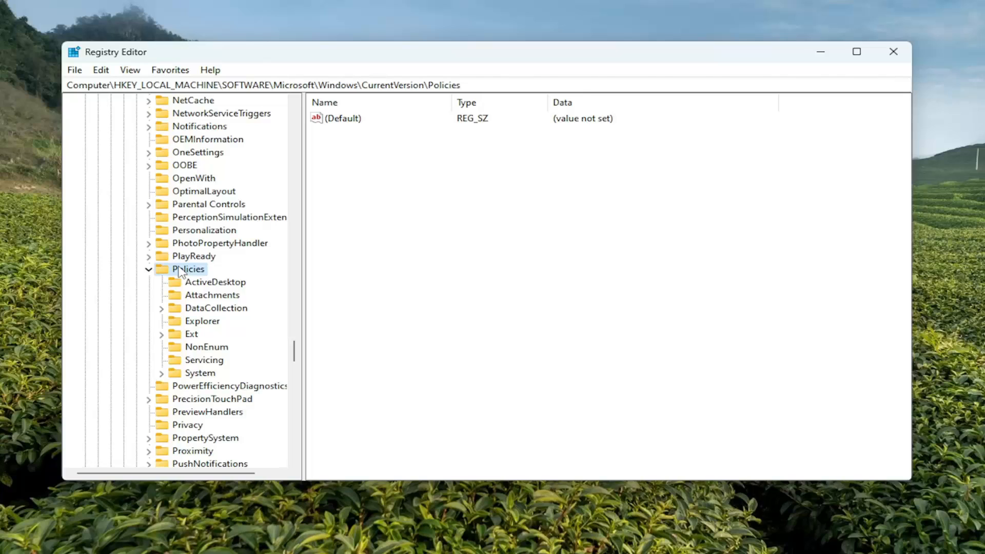
pyautogui.moveTo(207, 382)
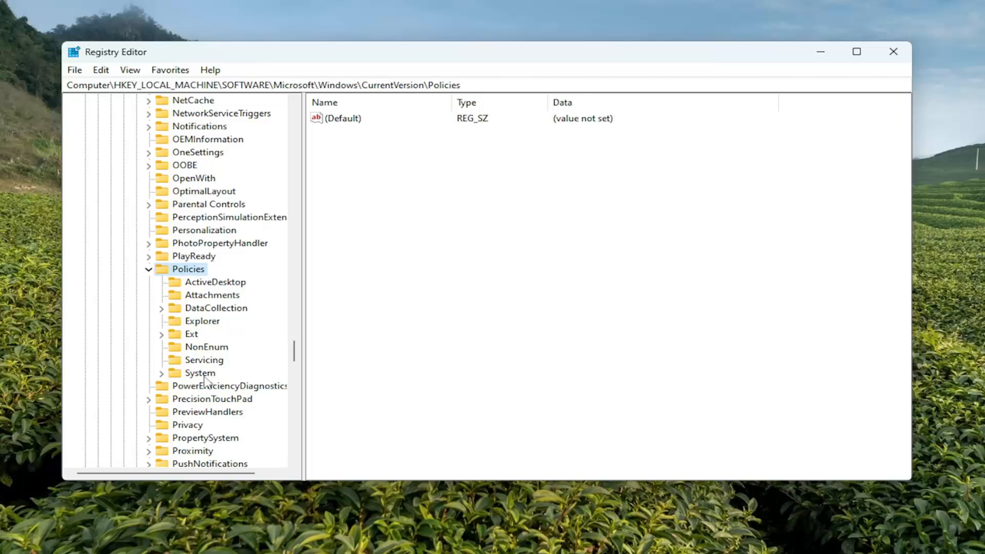
pyautogui.click(201, 373)
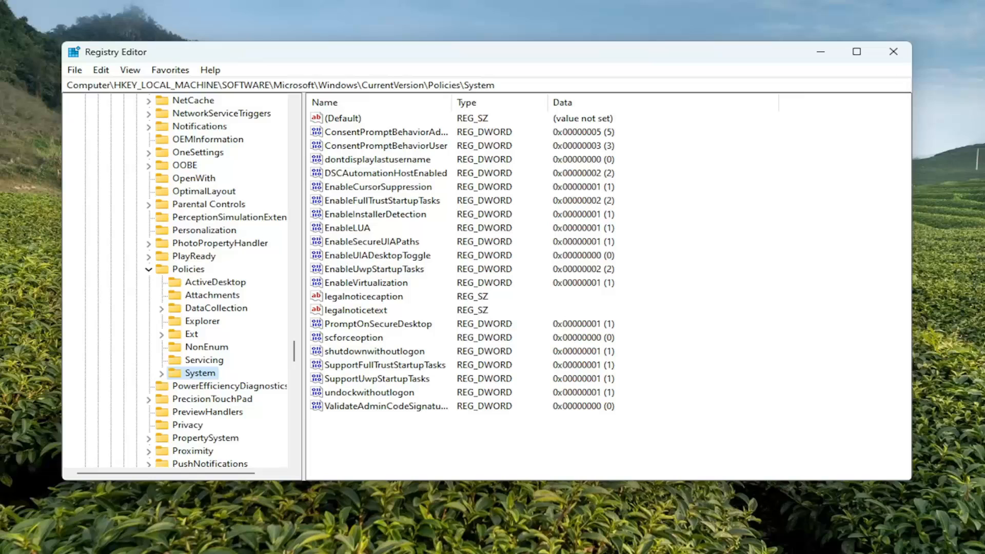
pyautogui.moveTo(337, 310)
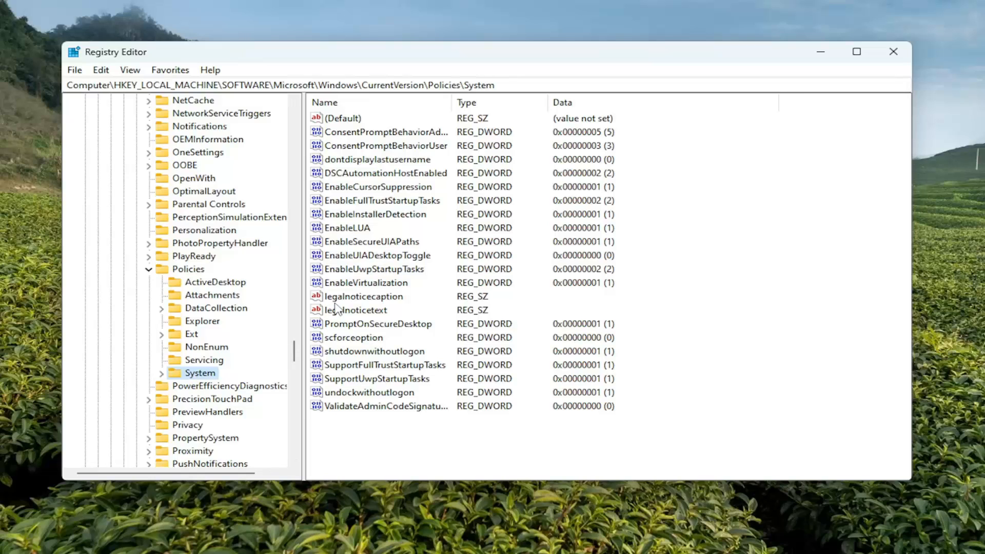
pyautogui.moveTo(489, 299)
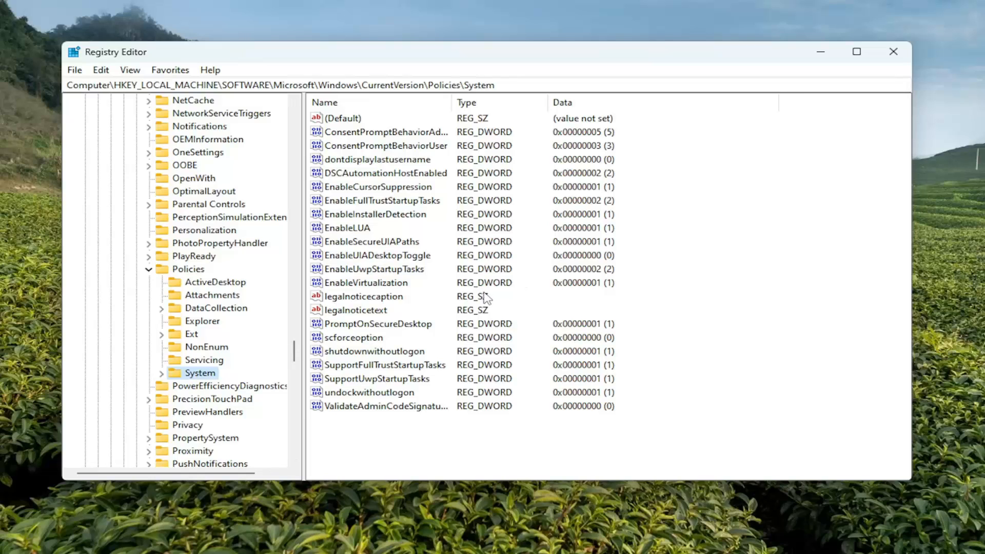
pyautogui.moveTo(358, 305)
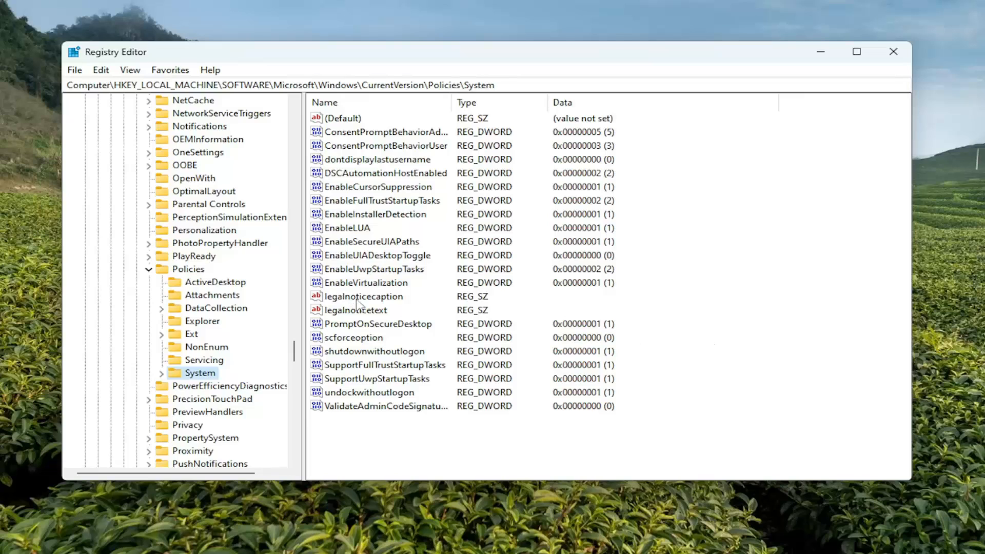
pyautogui.doubleClick(364, 296)
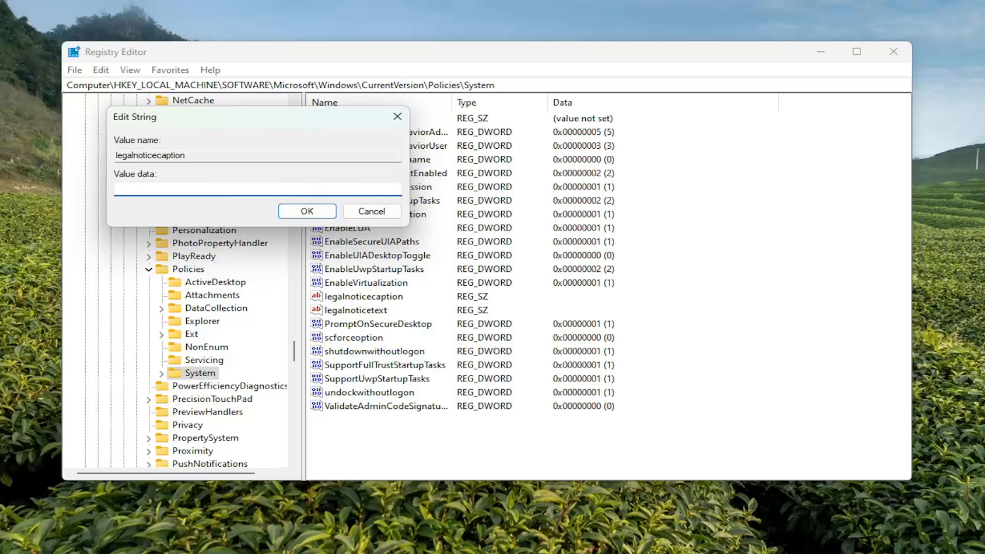
# Enter ATTENTION as the legalnoticecaption value data and confirm it.
pyautogui.click(251, 187)
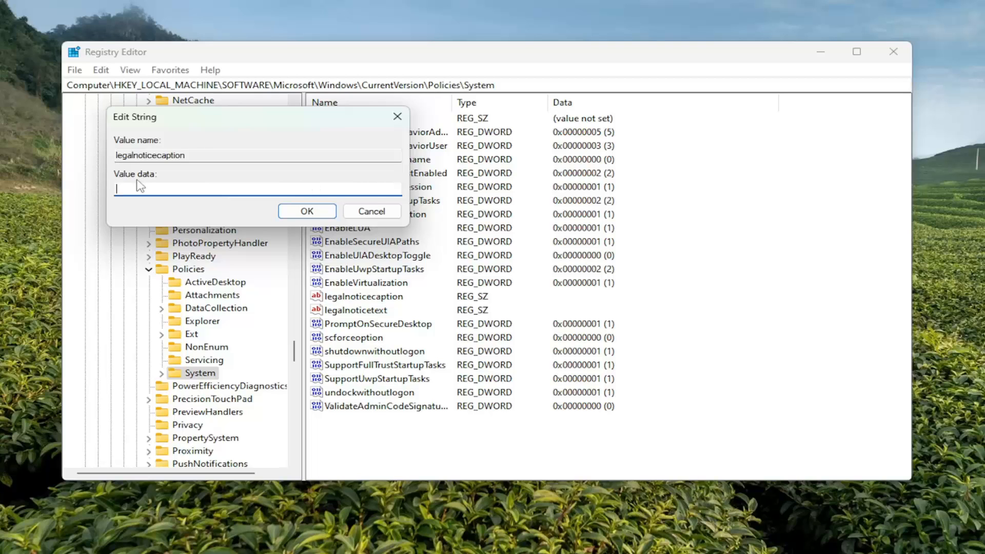
pyautogui.write('MDt')
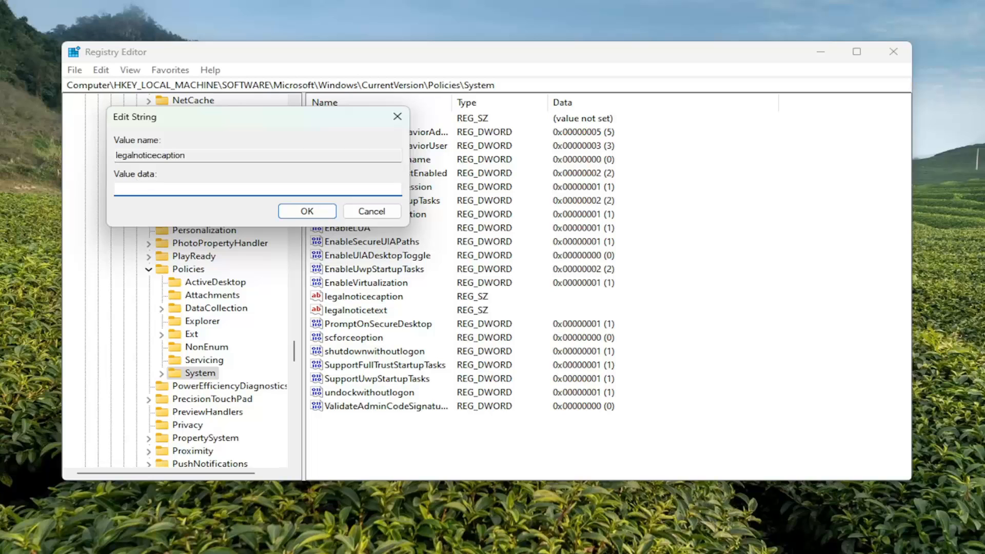
pyautogui.write('ATT')
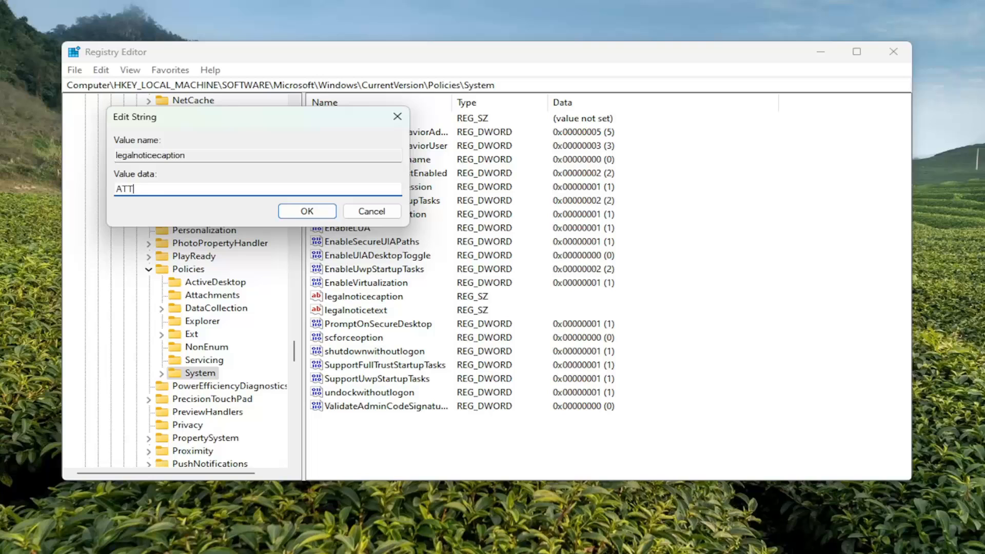
pyautogui.click(307, 211)
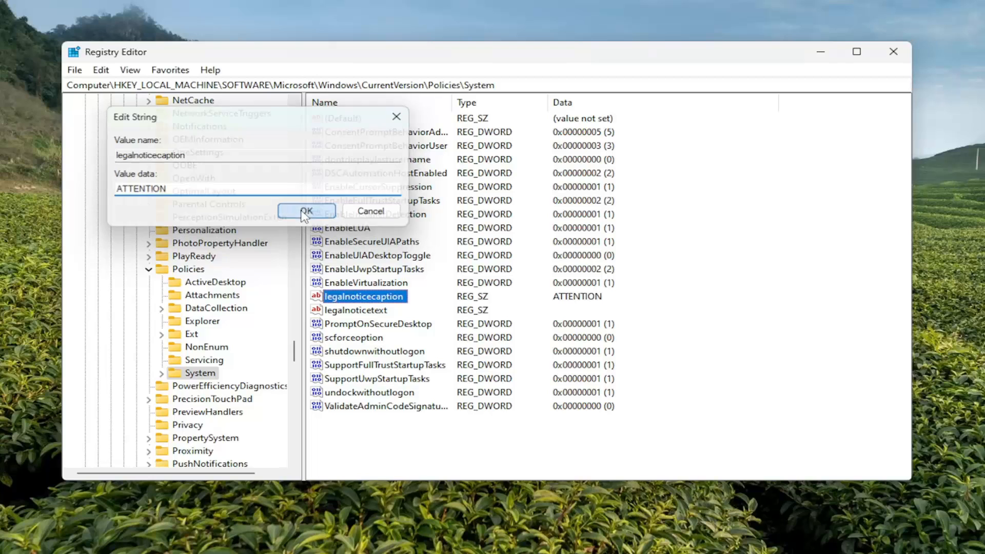
pyautogui.click(307, 211)
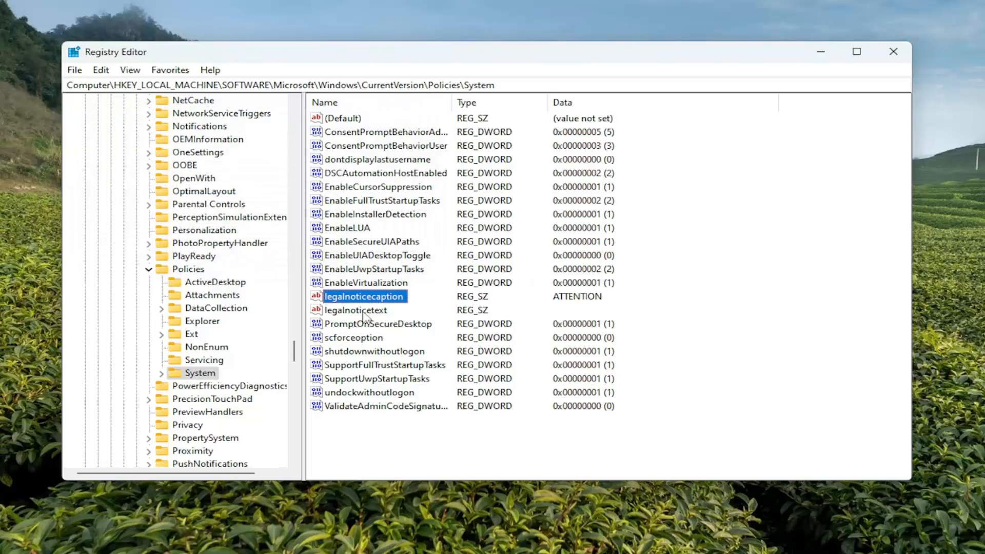
# Set legalnoticetext to 'MDTechVideos is the best tech YouTube has been or ever will be'.
pyautogui.click(356, 310)
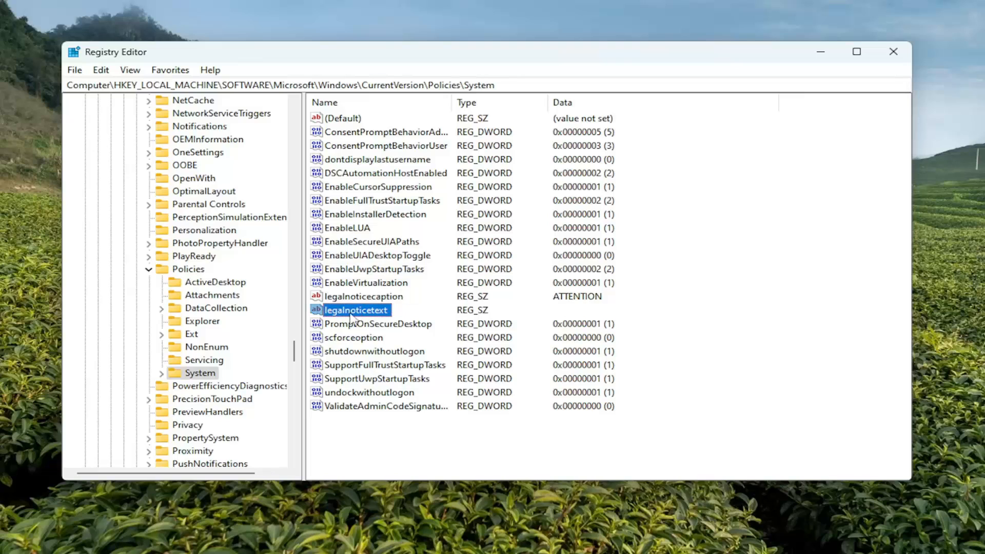
pyautogui.doubleClick(356, 310)
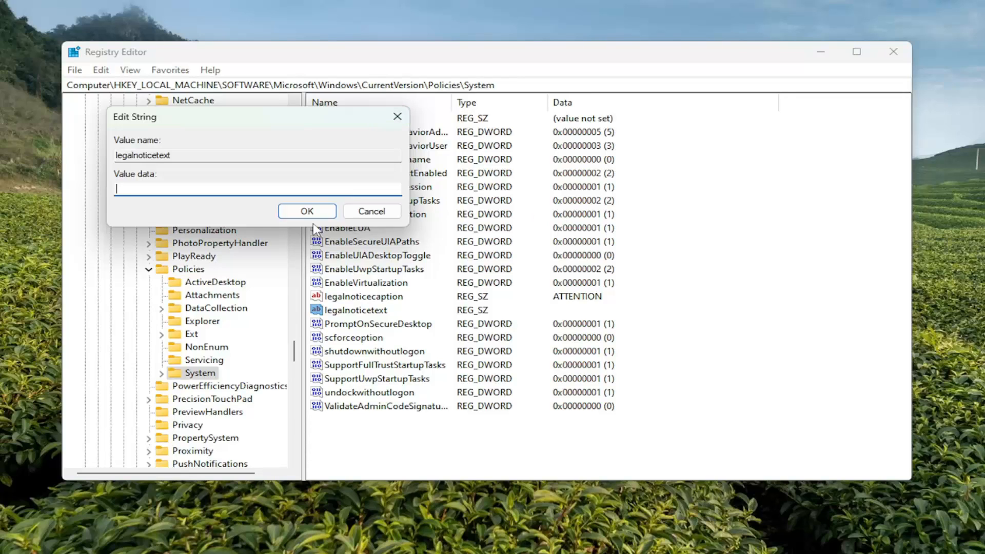
pyautogui.moveTo(180, 204)
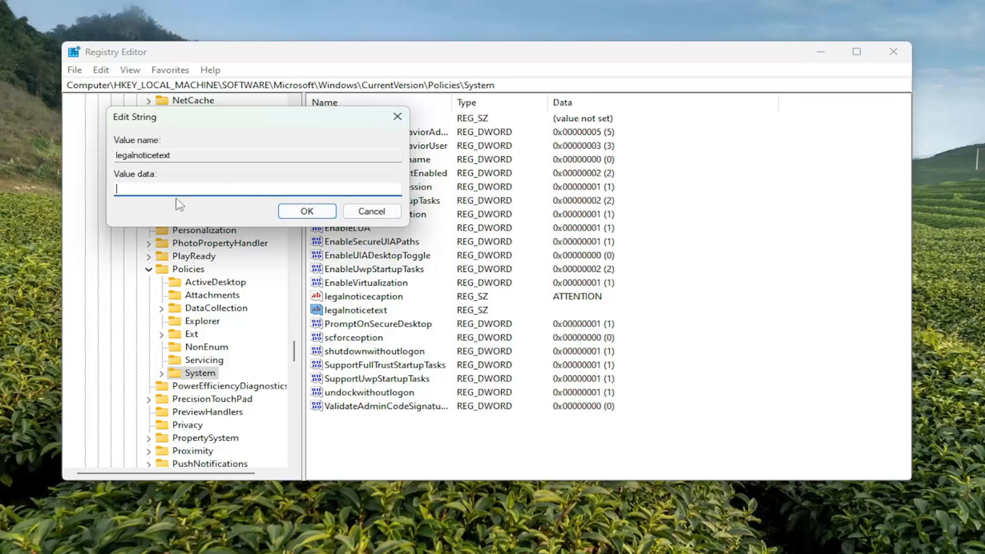
pyautogui.write('MDT')
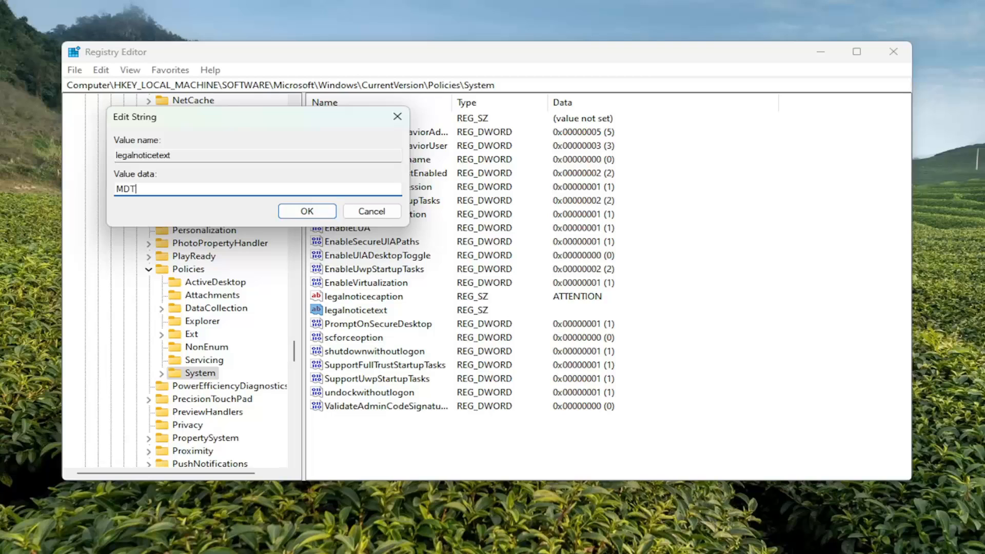
pyautogui.write('TechVideos')
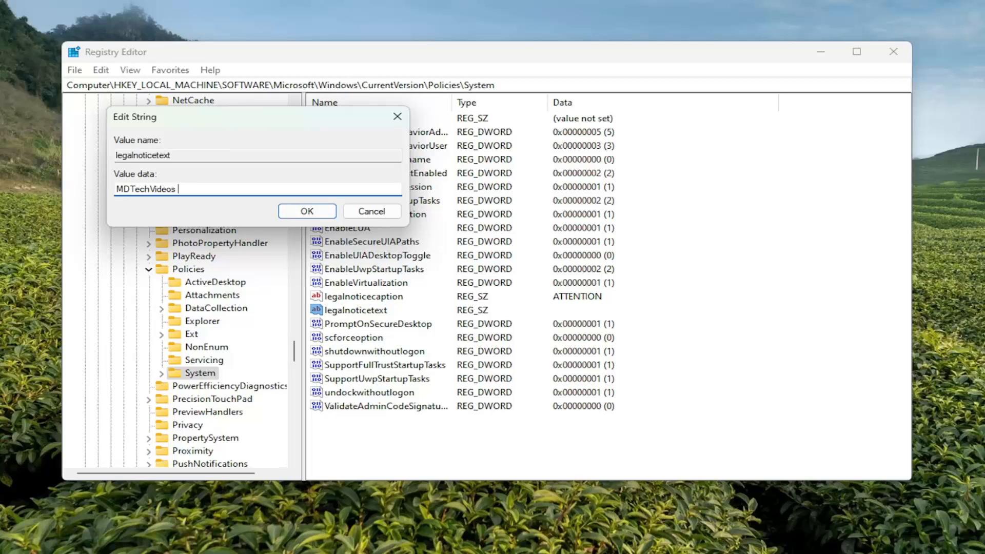
pyautogui.write('is the best tech')
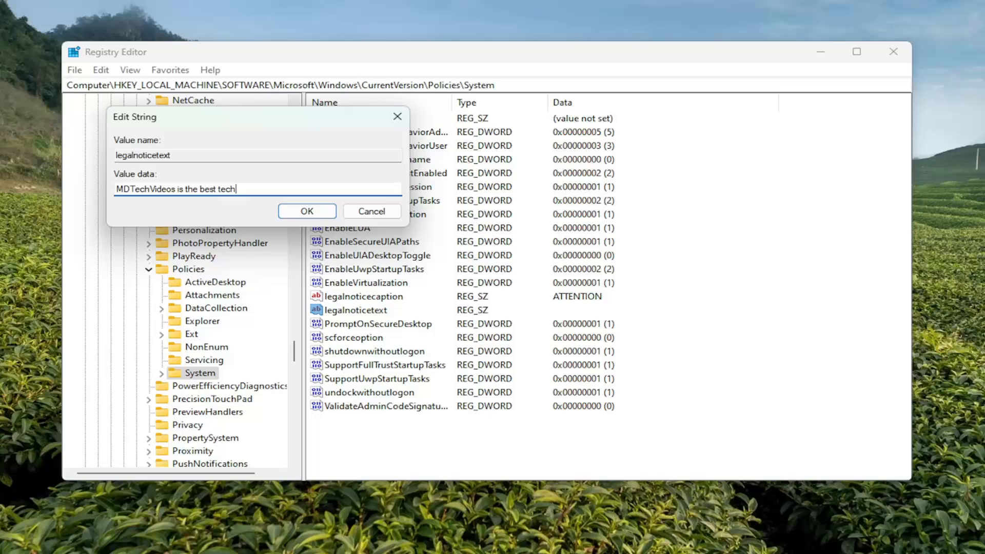
pyautogui.write('YouTuber there eve')
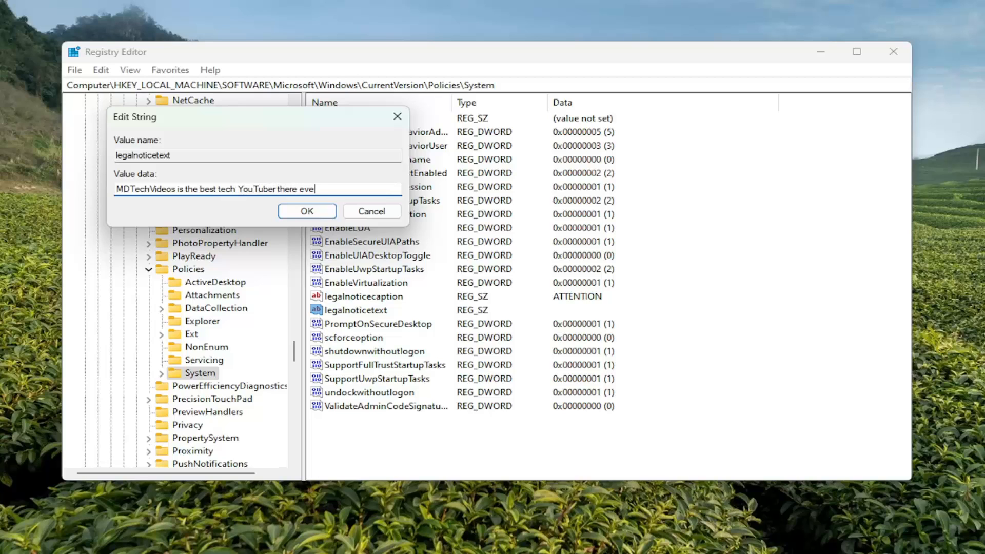
pyautogui.write('has been or e')
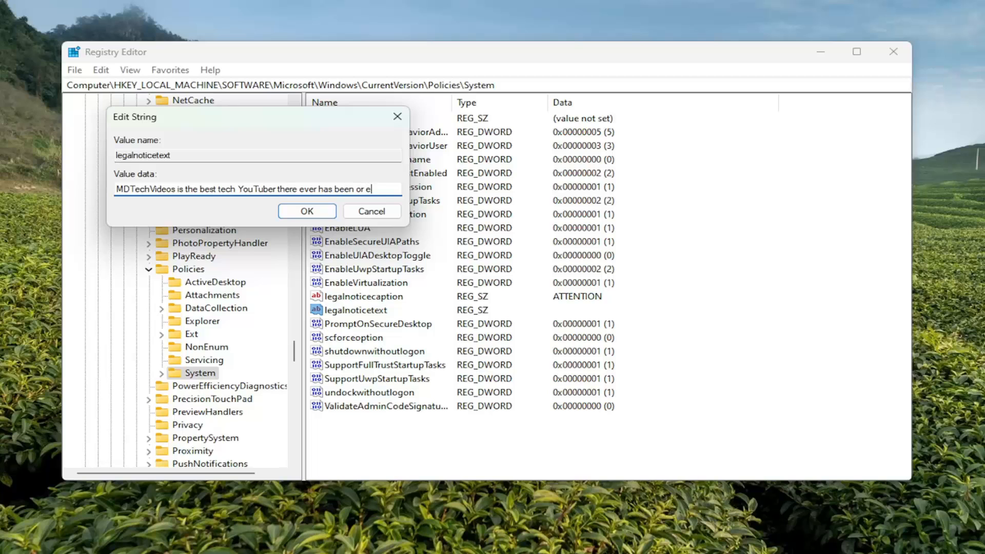
pyautogui.write('ever will be')
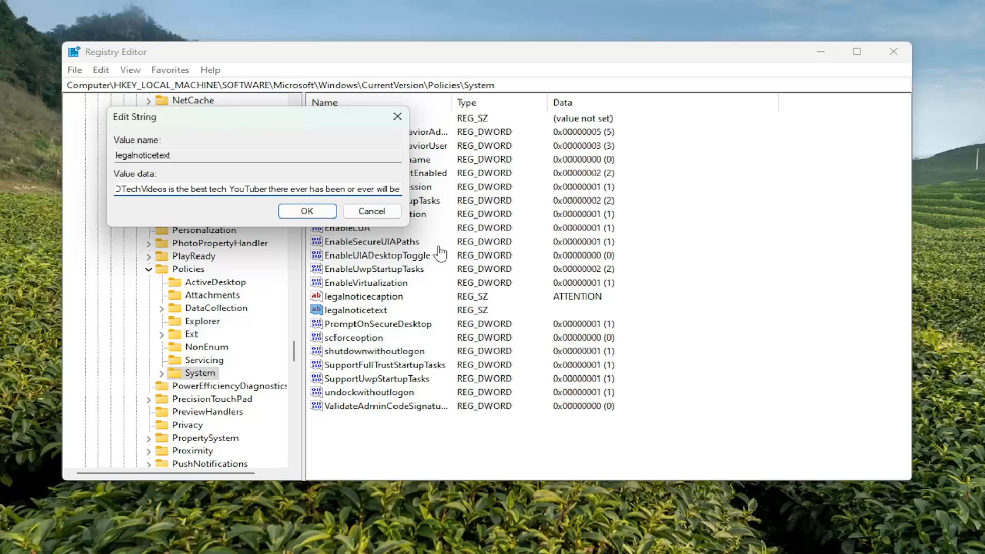
pyautogui.click(307, 211)
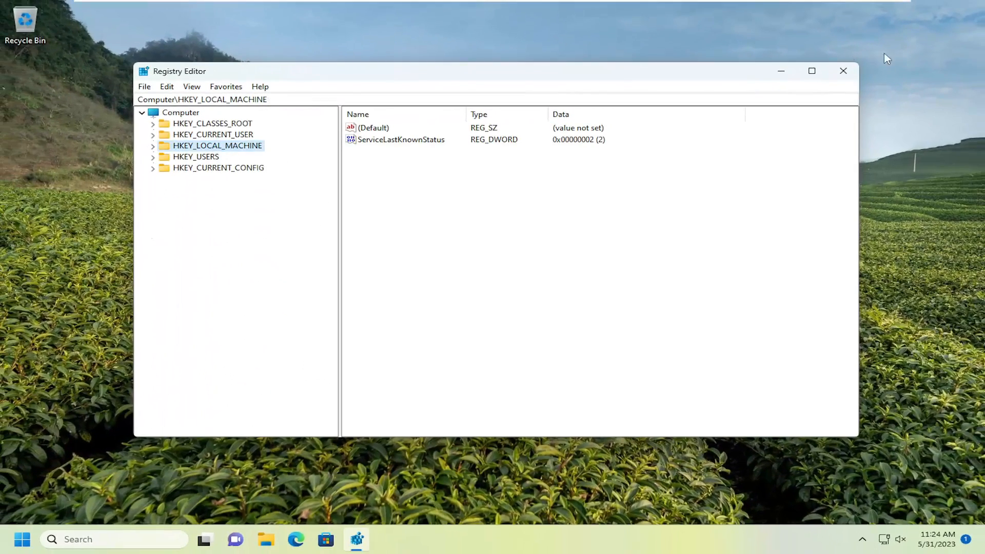
# Close the Registry Editor window from its title bar.
pyautogui.click(843, 70)
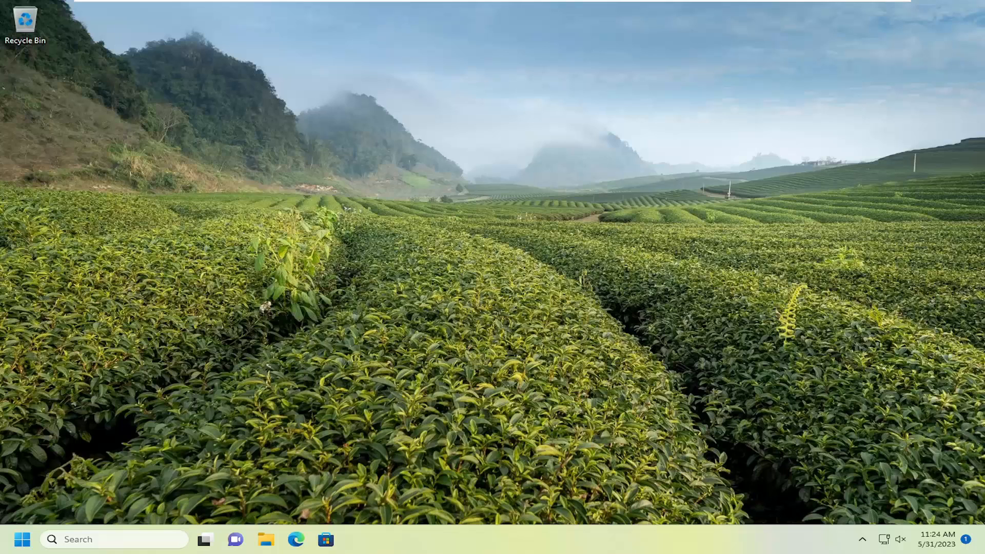
pyautogui.moveTo(91, 461)
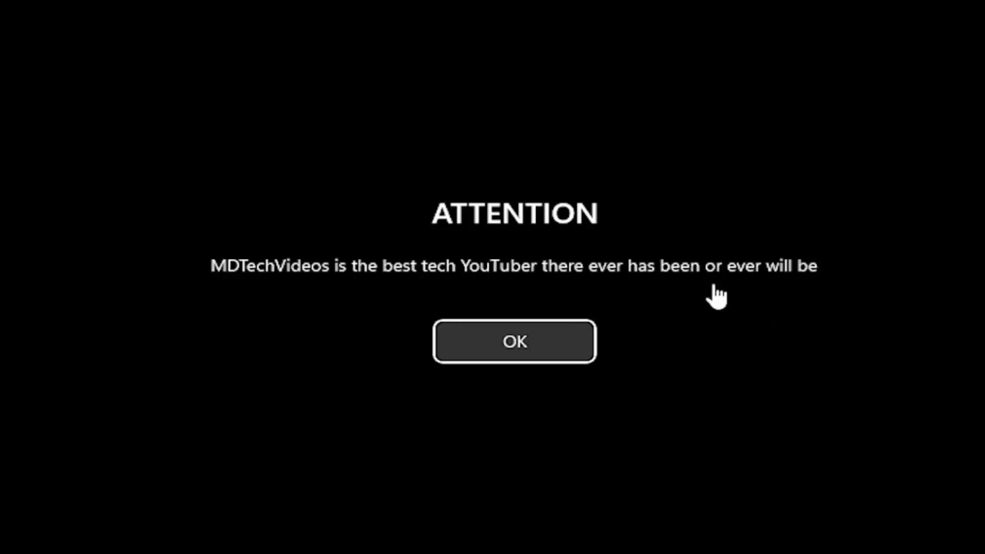
pyautogui.moveTo(269, 279)
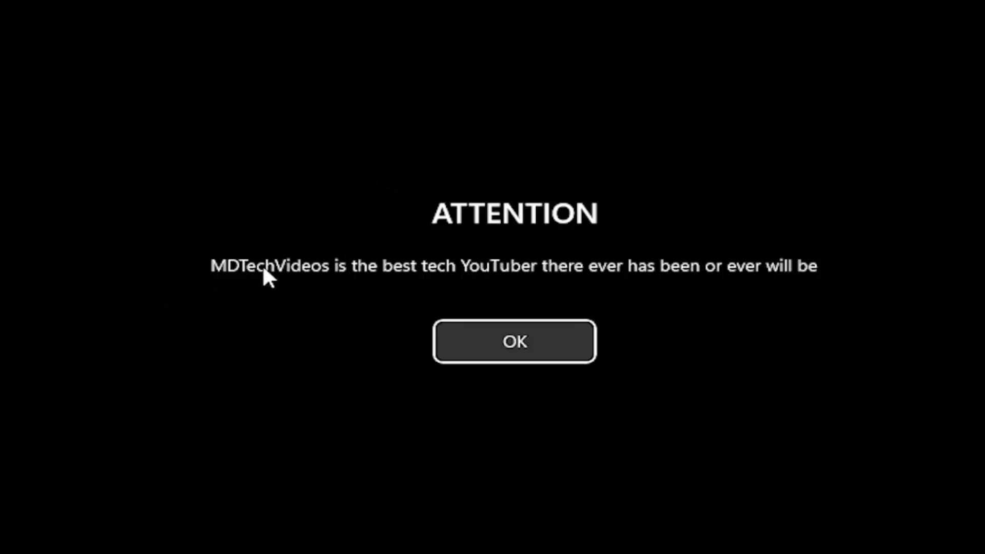
pyautogui.moveTo(255, 273)
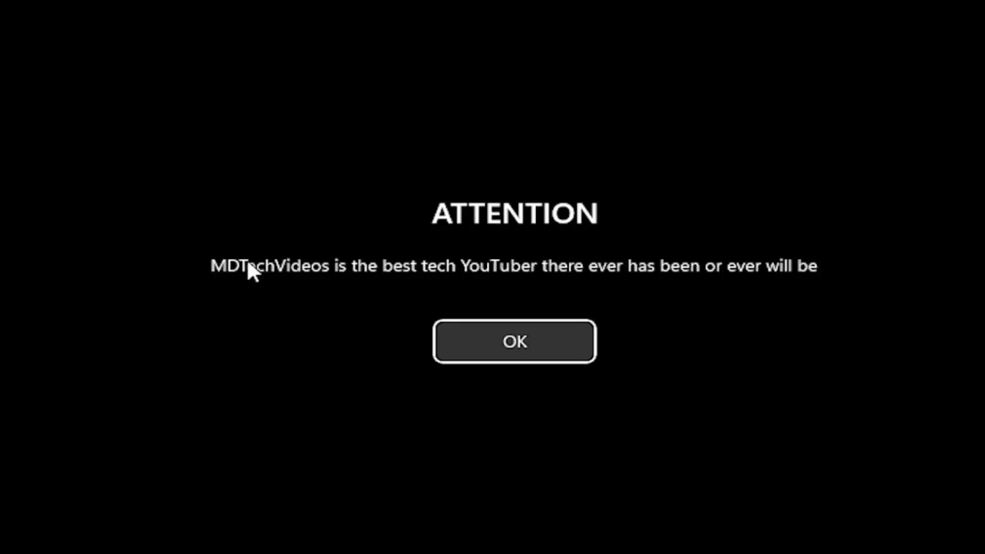
pyautogui.moveTo(402, 280)
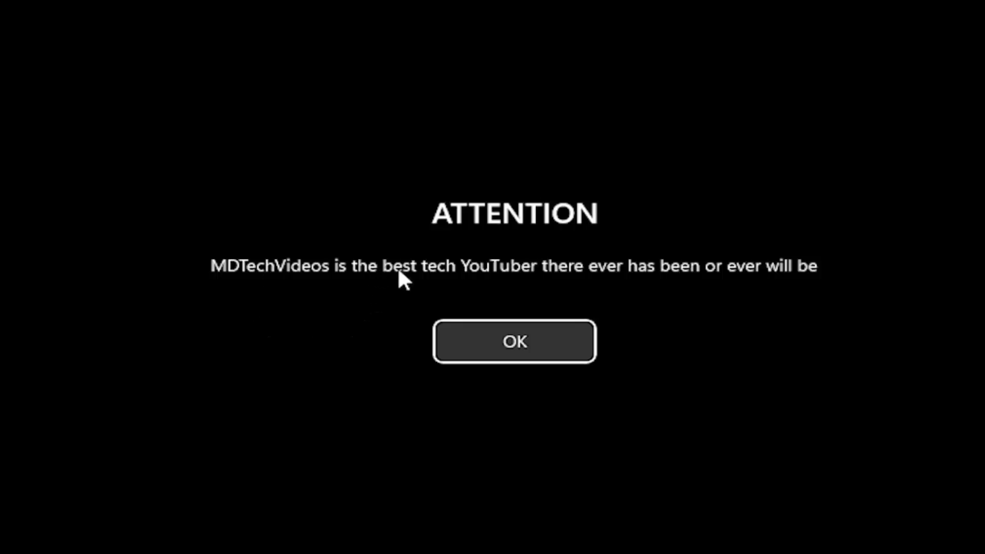
pyautogui.moveTo(588, 279)
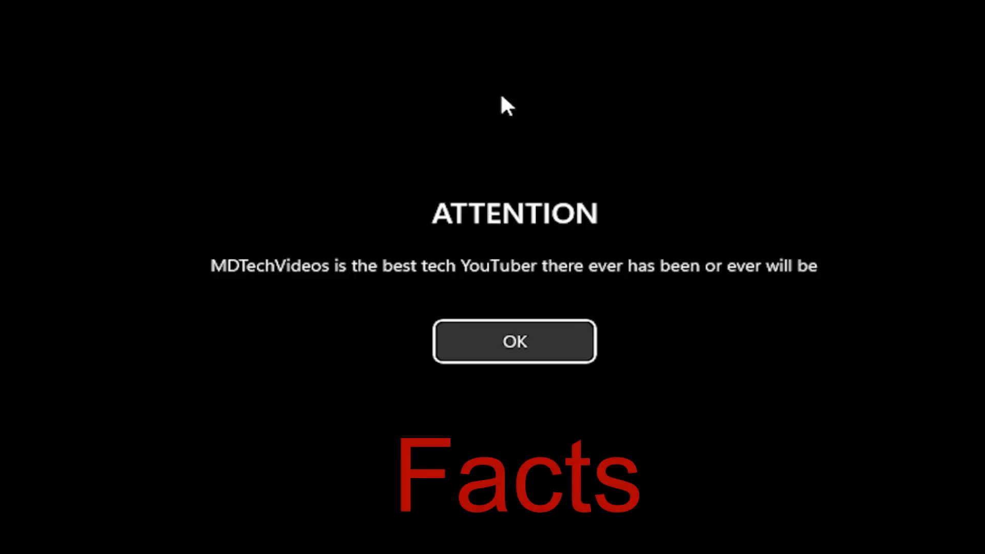
pyautogui.moveTo(228, 503)
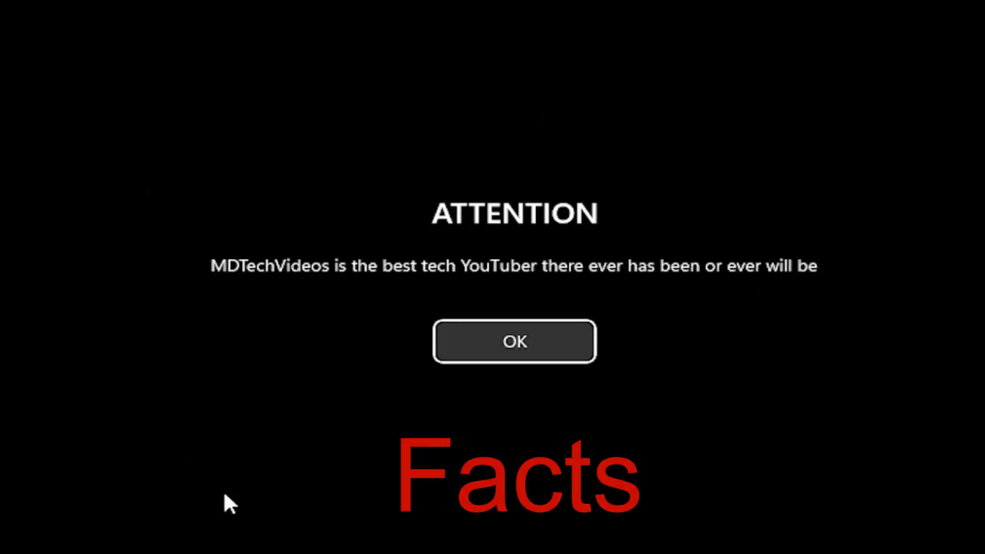
pyautogui.moveTo(826, 277)
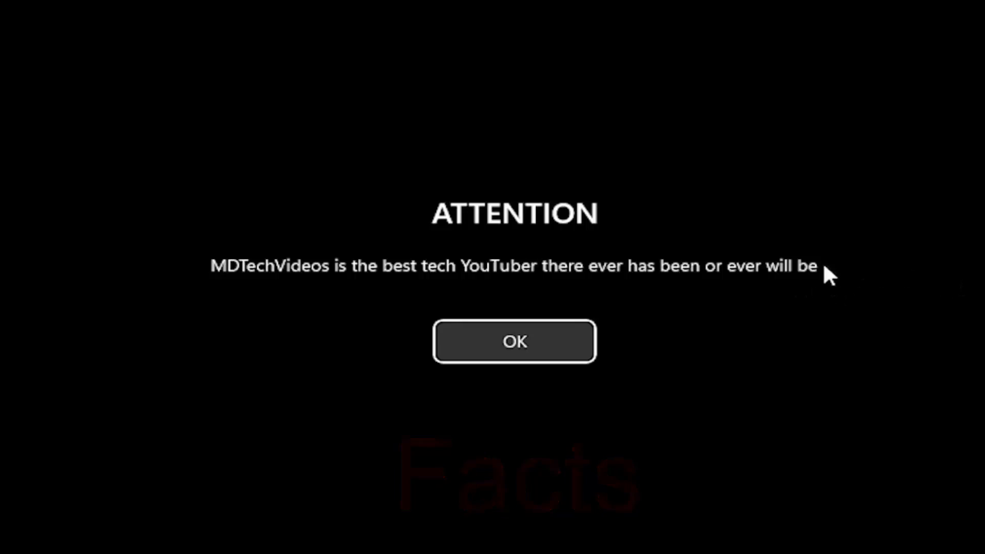
pyautogui.moveTo(900, 283)
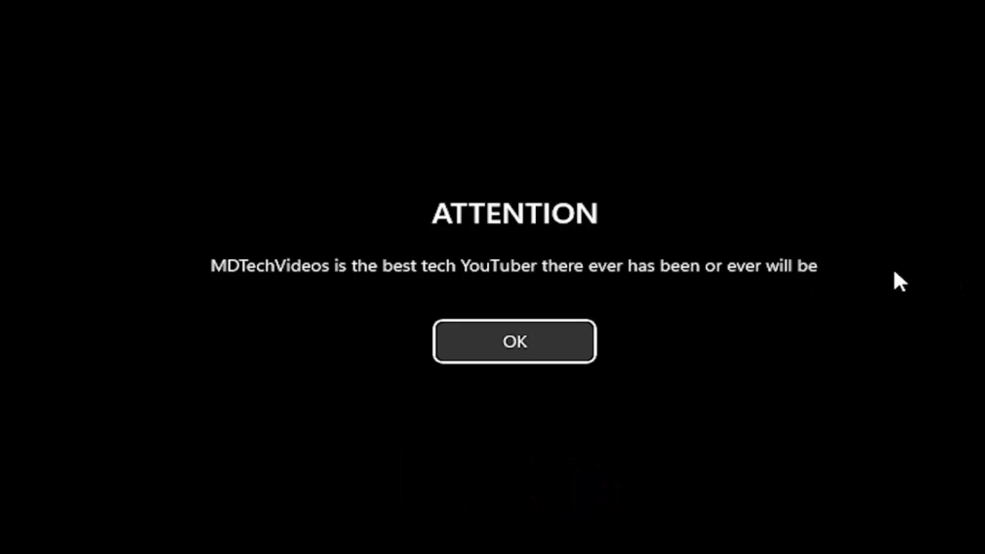
pyautogui.moveTo(581, 195)
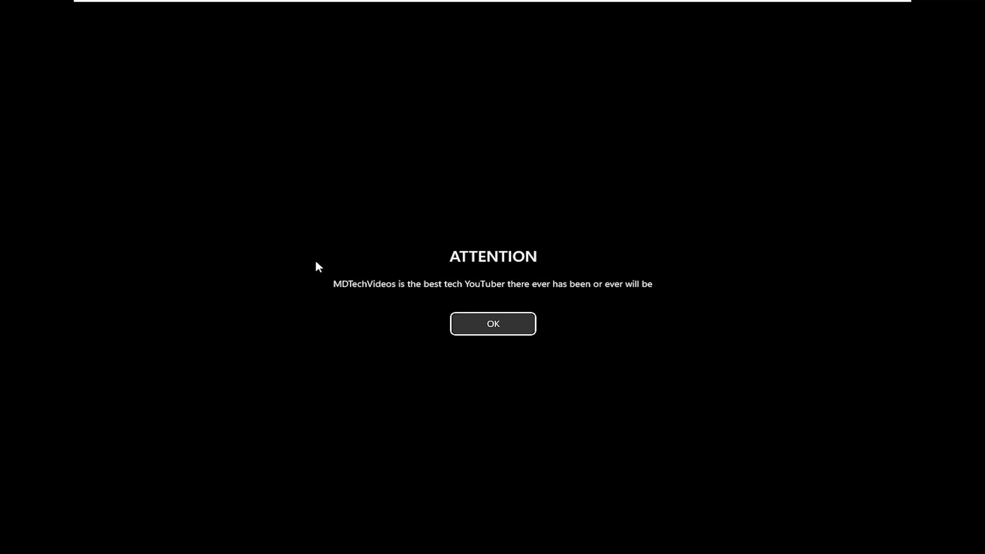
pyautogui.moveTo(472, 343)
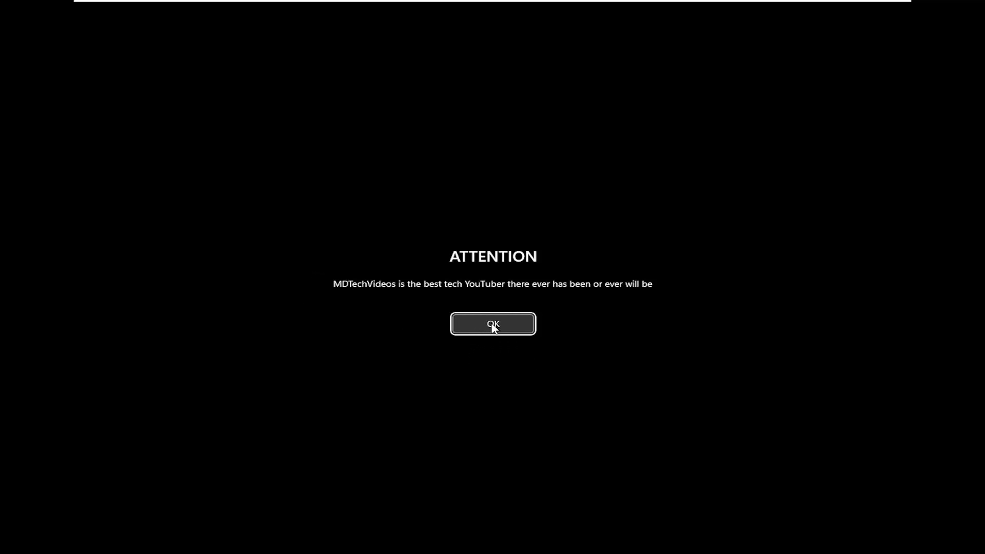
# Dismiss the startup ATTENTION notice with OK to reach the Welcome screen.
pyautogui.click(492, 325)
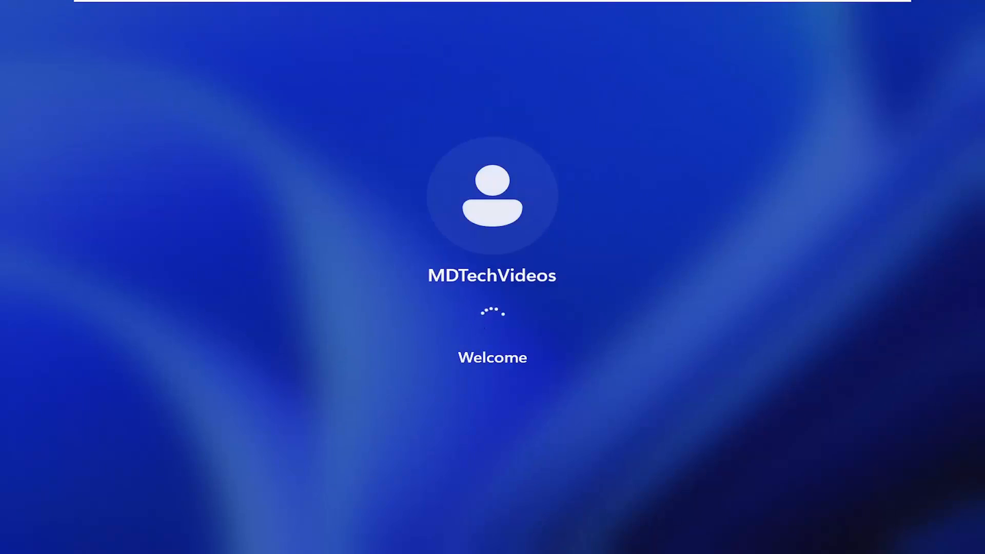